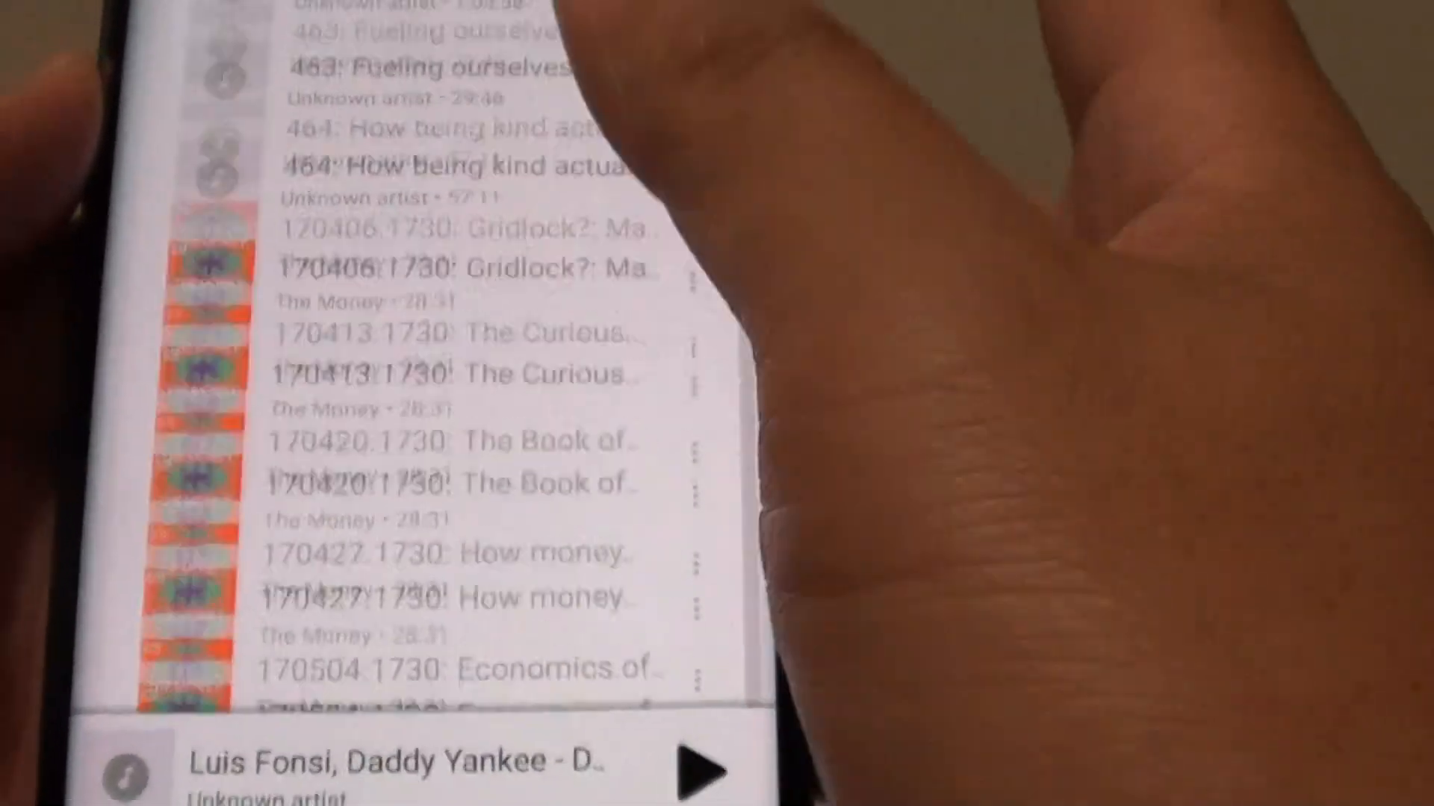
Scroll the Songs list to the 1:58:12 track 'Những ca khúc nhạc vàng…'.
scroll("down", 3)
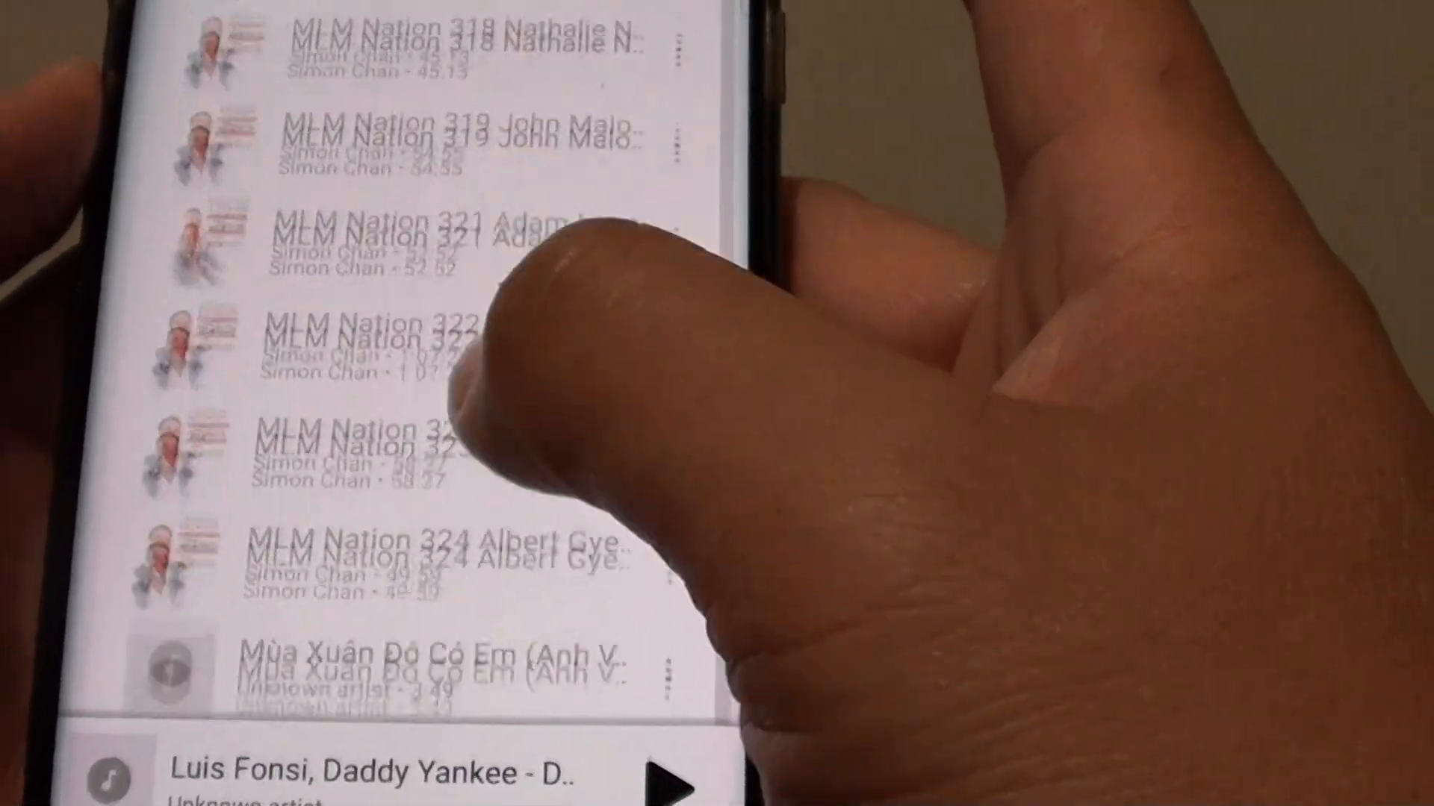
scroll("up", 3)
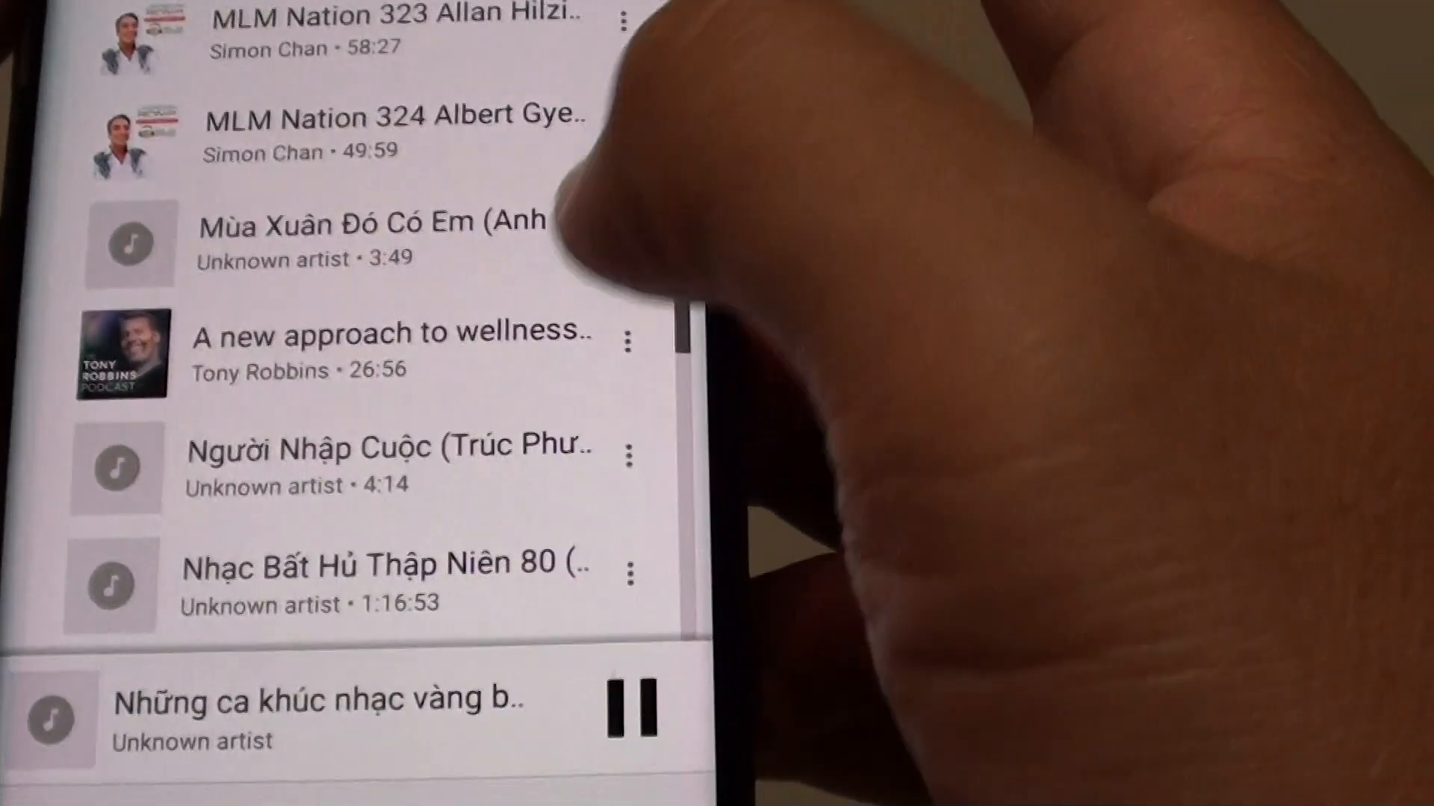
scroll("down", 3)
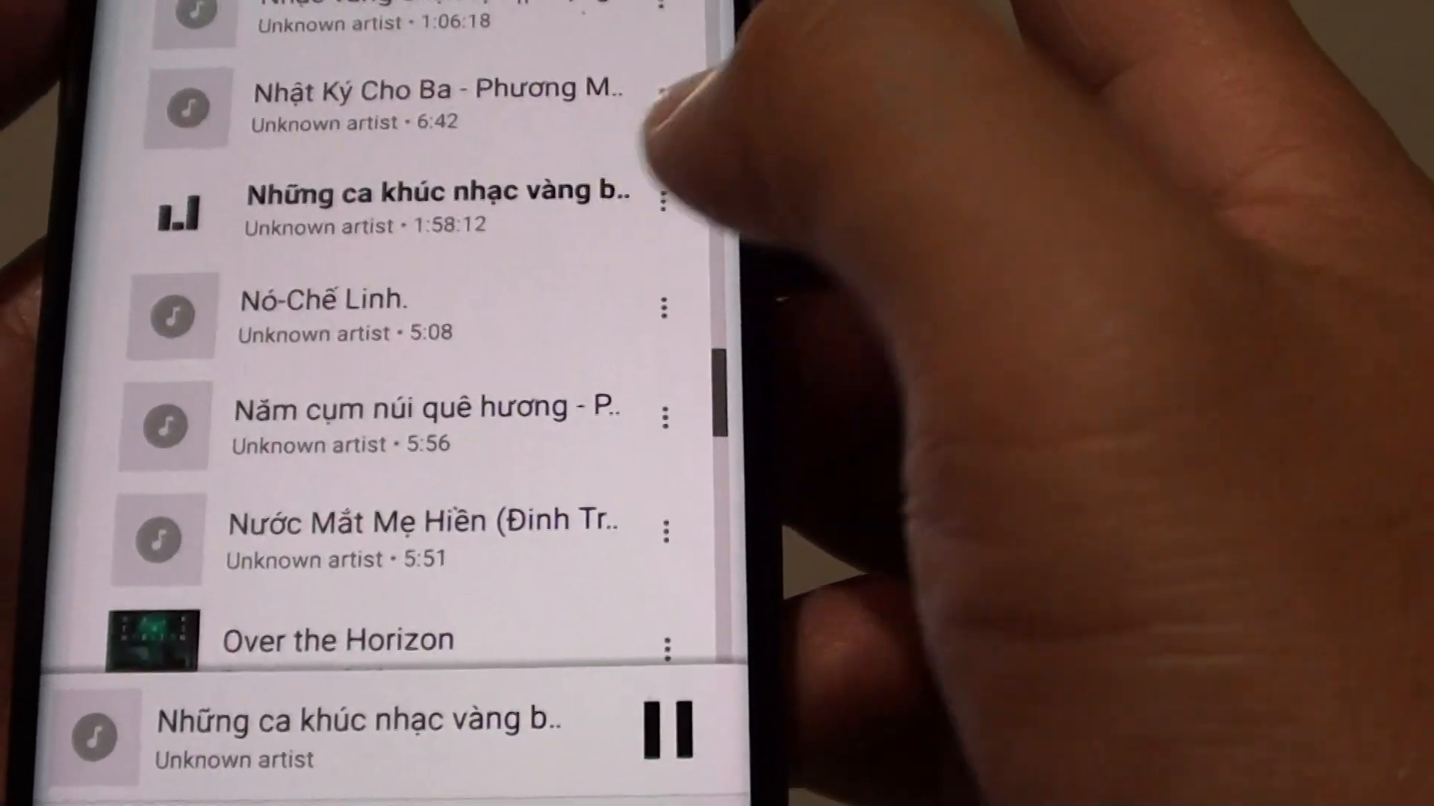
scroll("down", 3)
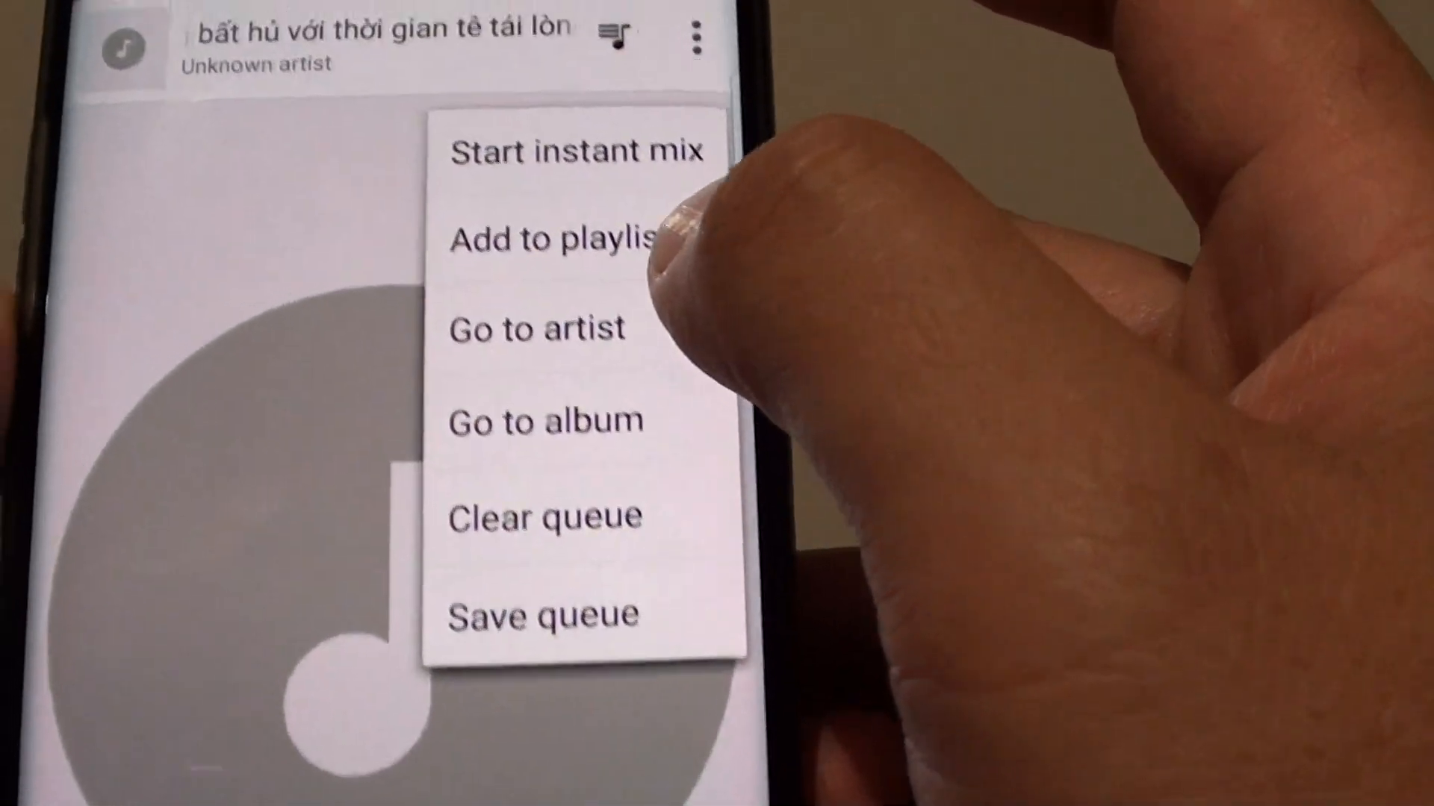
Choose Add to playlist for the playing song and start a NEW PLAYLIST.
left_click(548, 240)
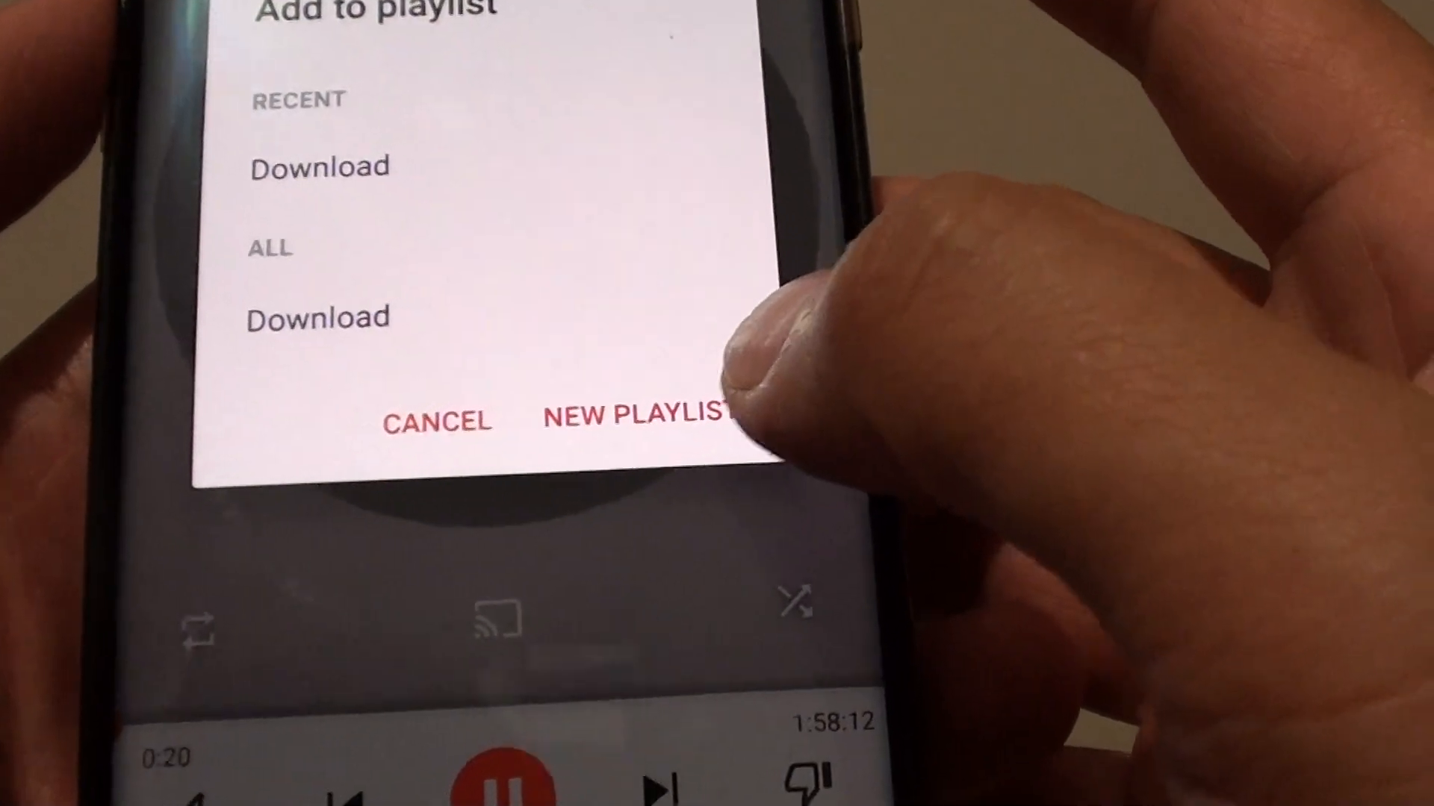
left_click(640, 419)
type("Test desc")
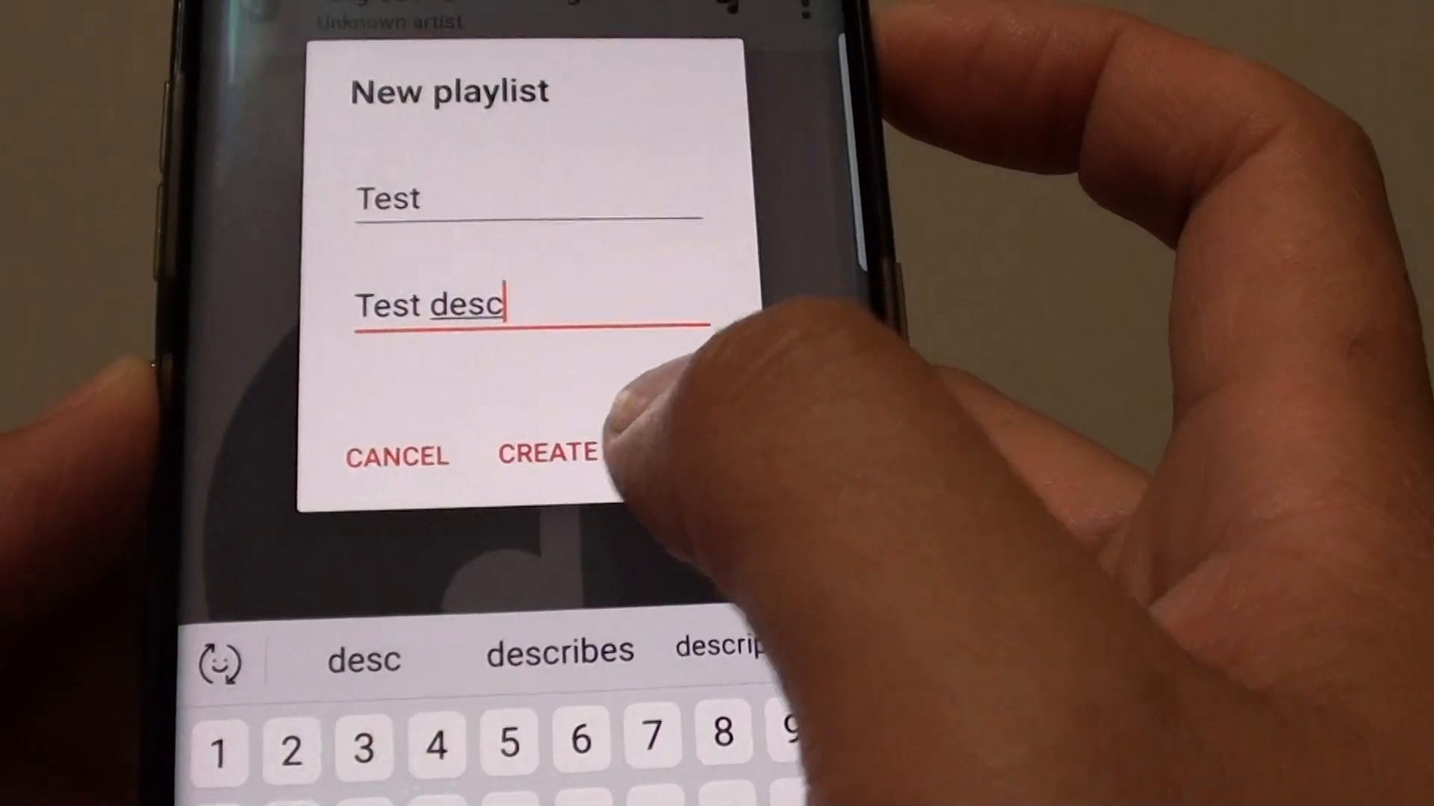
Create the playlist 'Test' with description 'Test desc'.
left_click(546, 455)
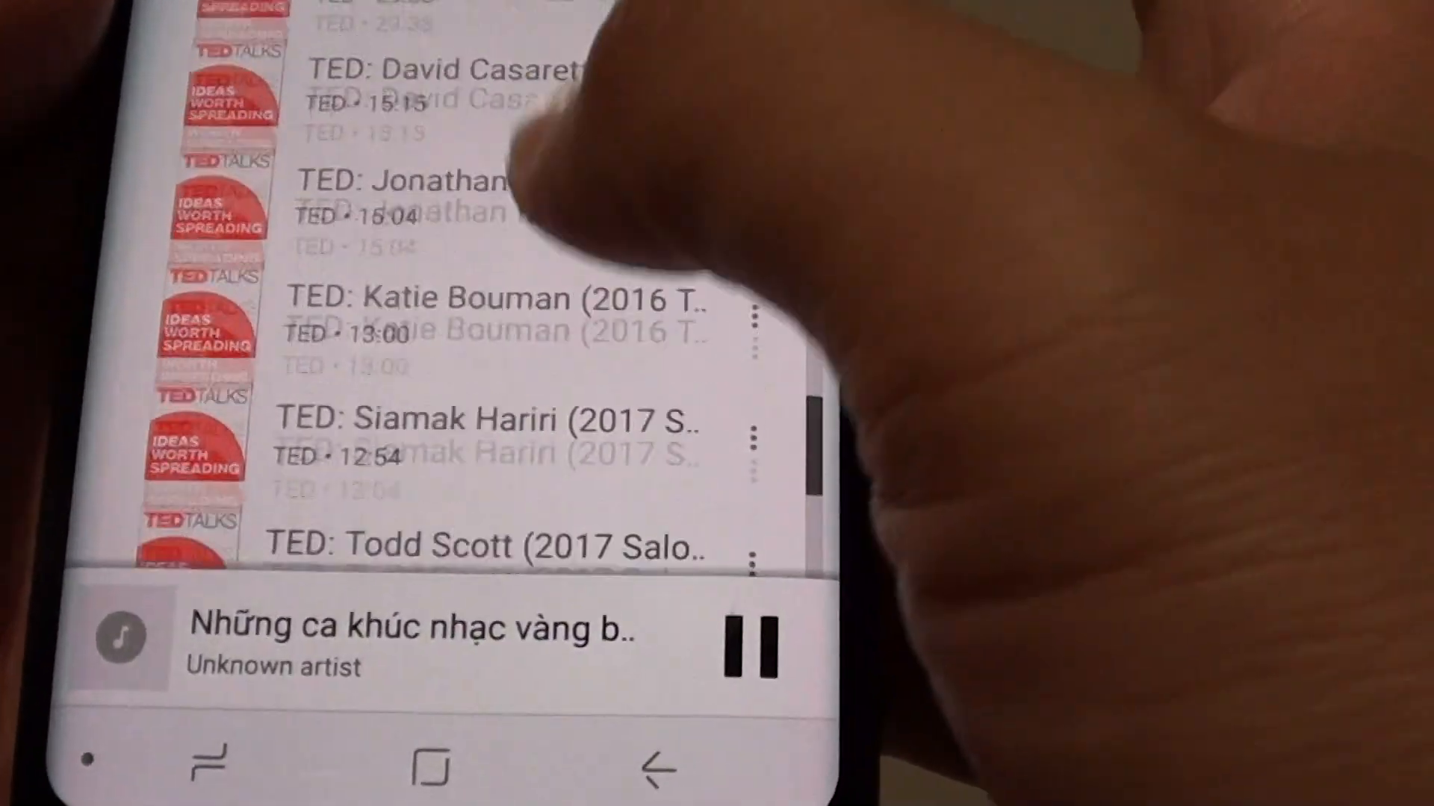
Add Căn Nhà Ngoại Ô and a second Đăng Vũ song to the Test playlist.
scroll("down", 3)
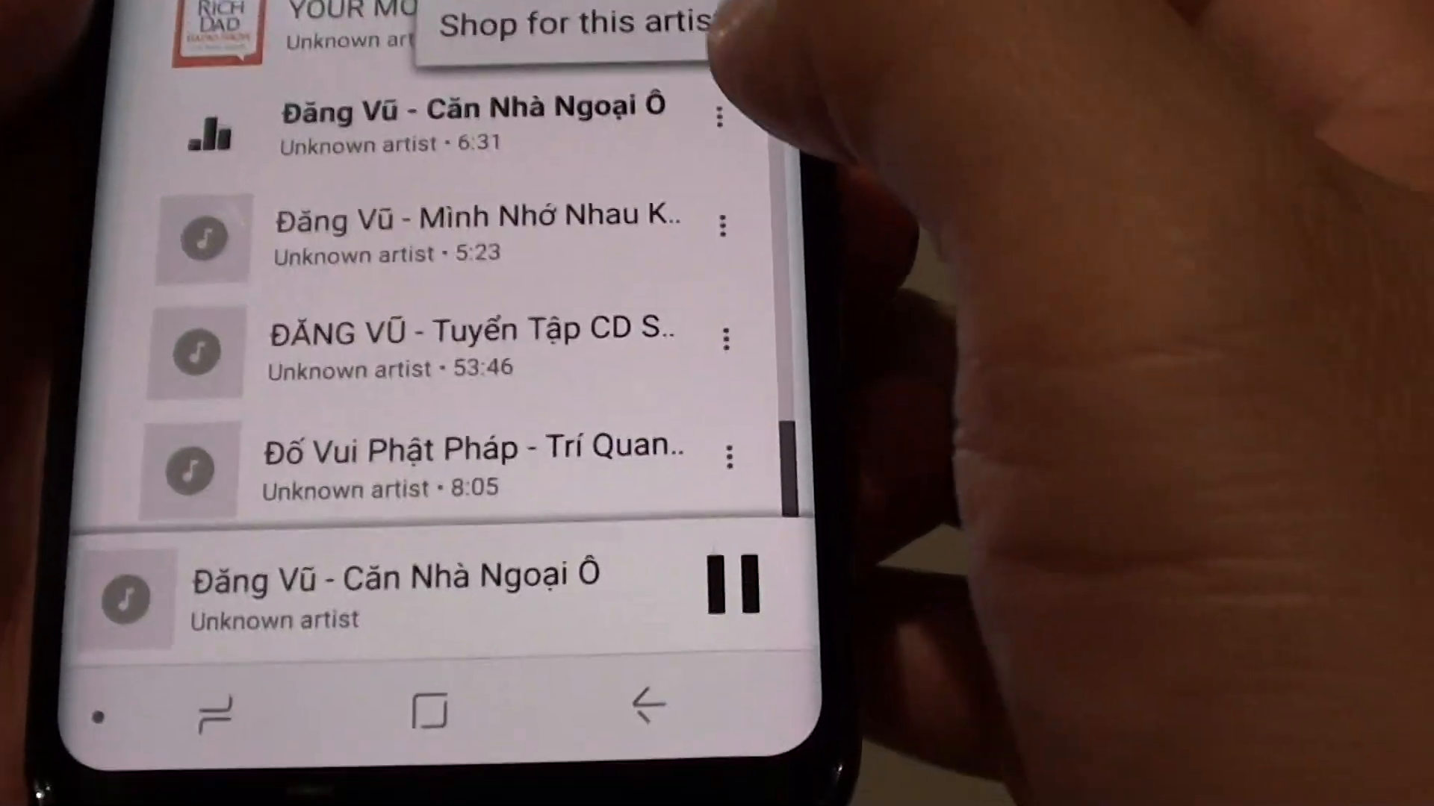
left_click(724, 117)
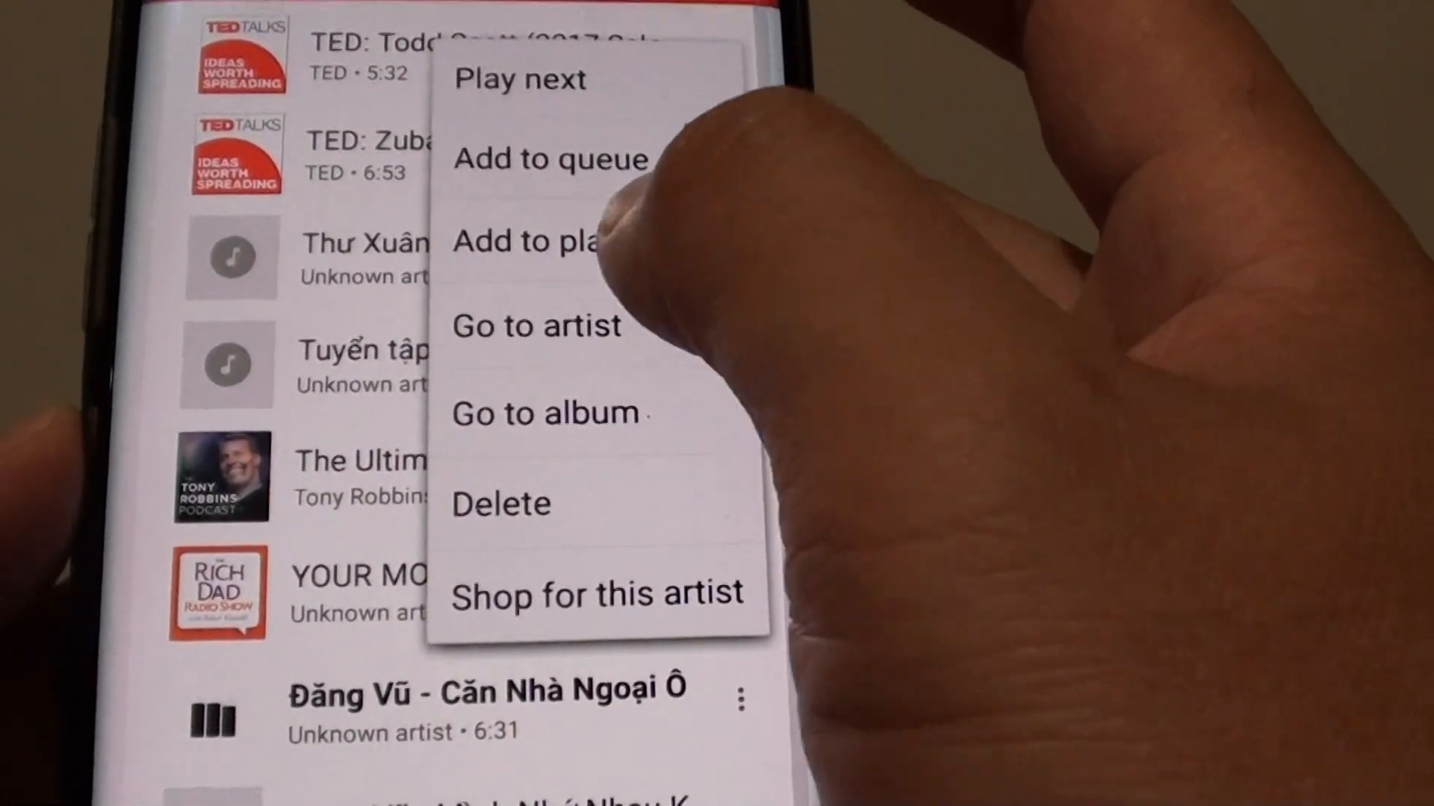
left_click(530, 242)
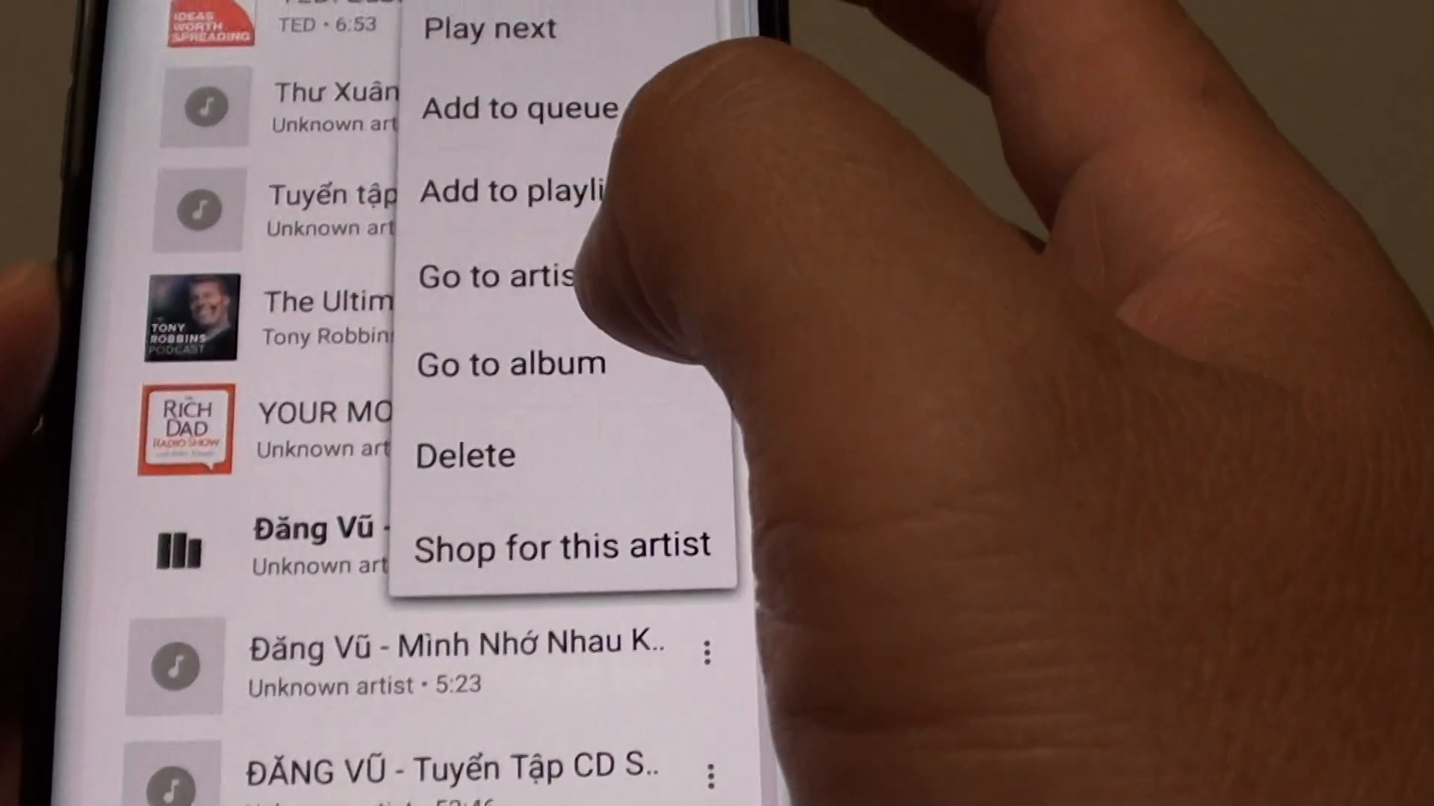
left_click(516, 190)
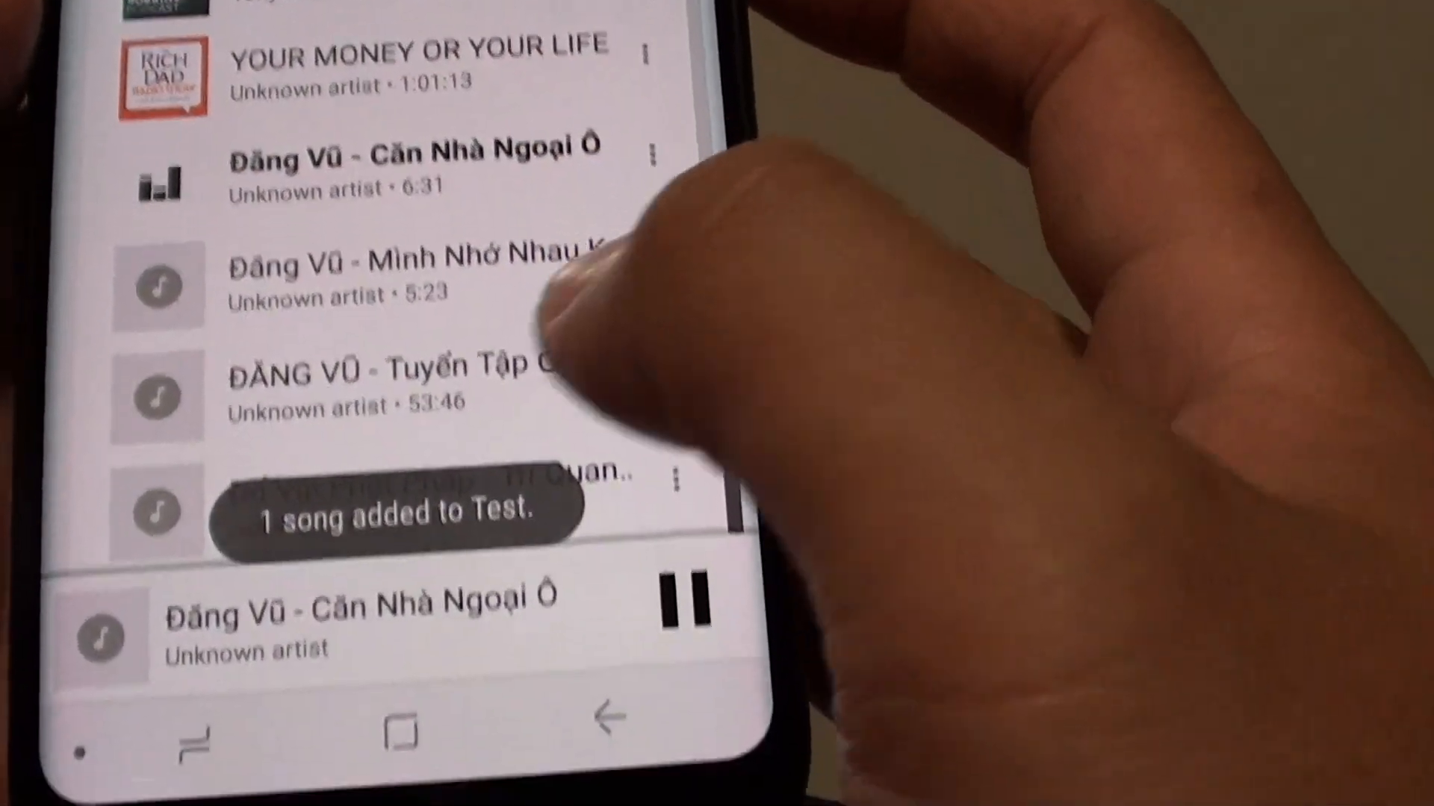
scroll("down", 3)
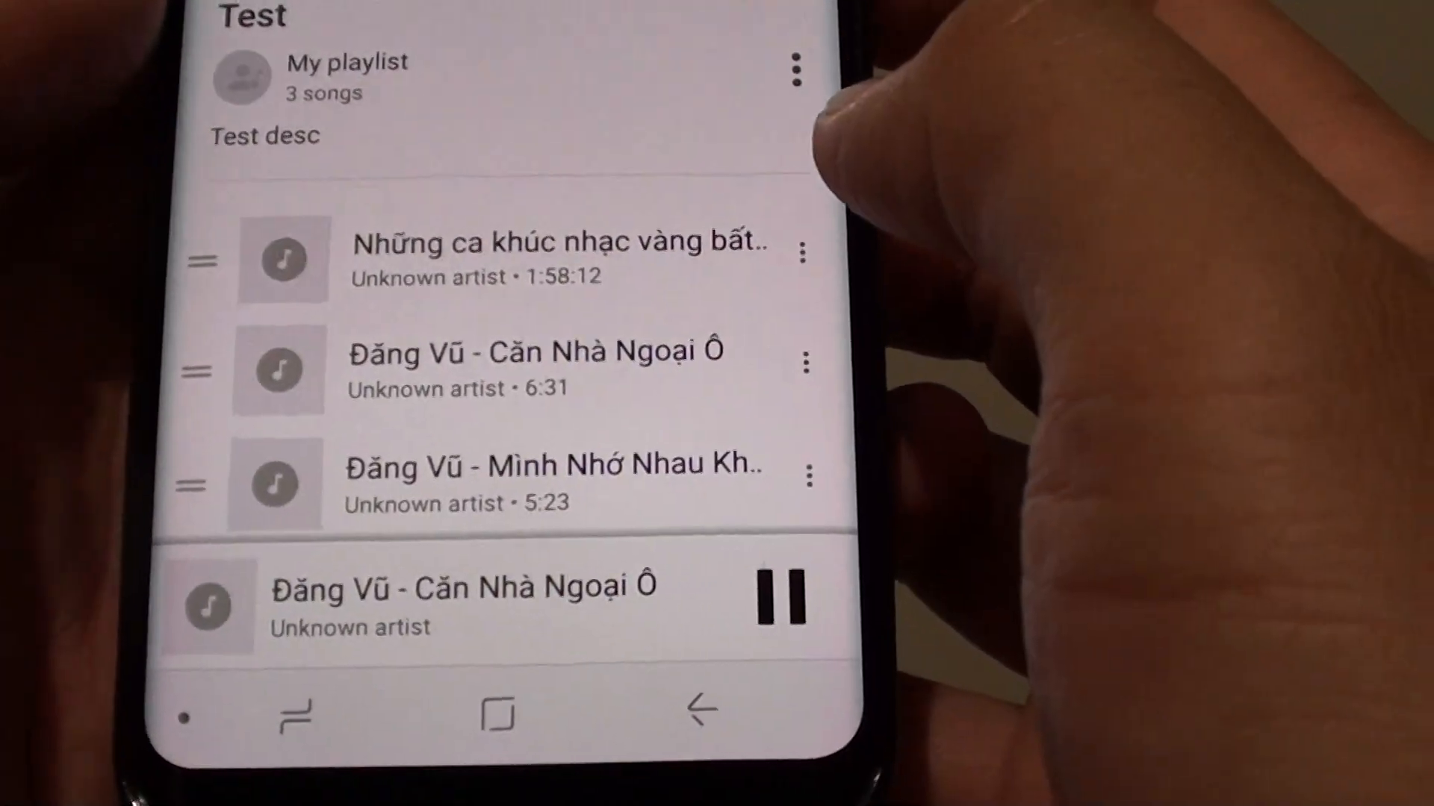
Open the overflow options for the Test playlist.
left_click(795, 72)
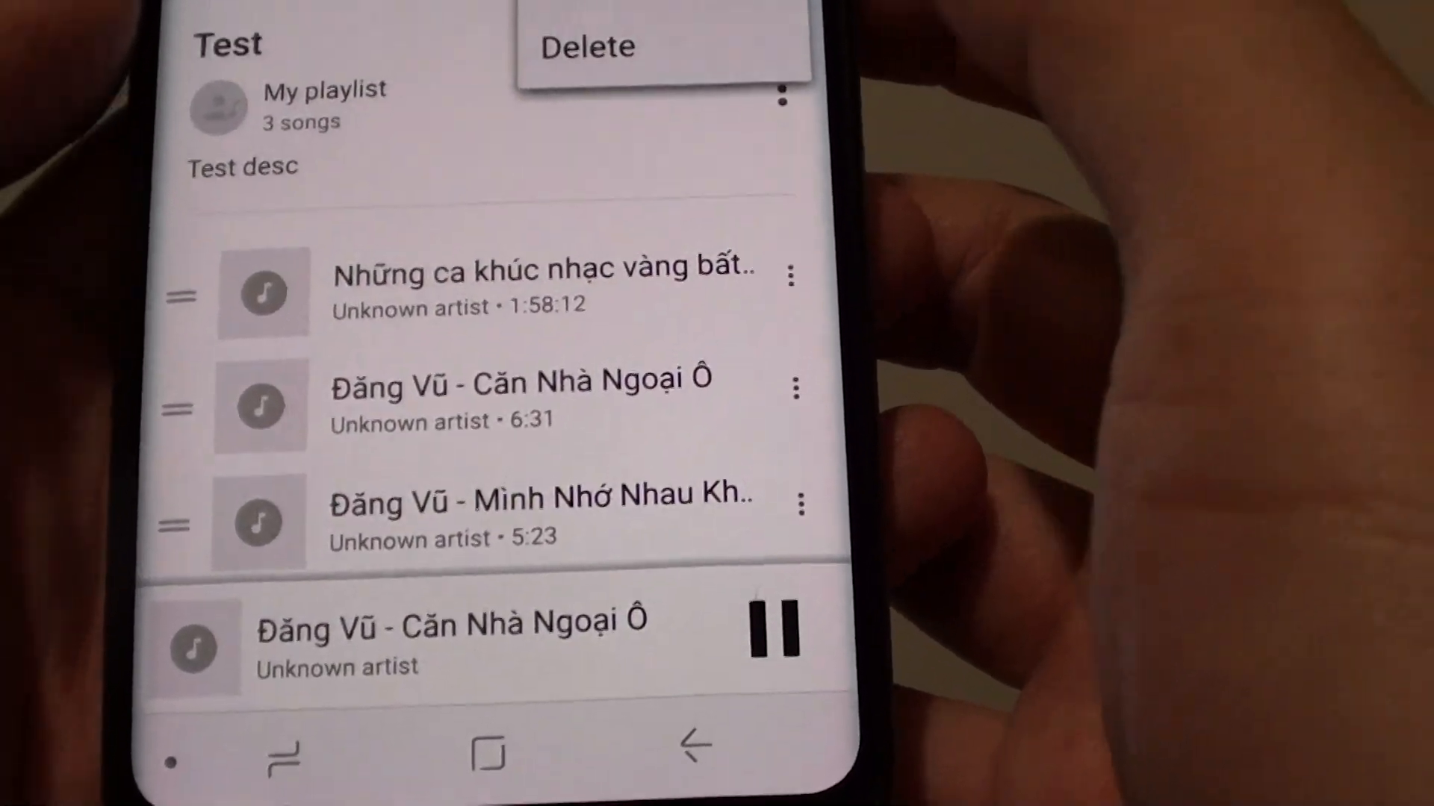